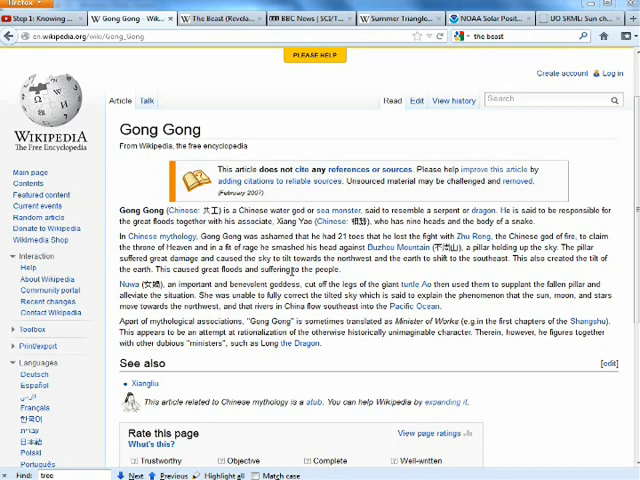
# - Read the Nüwa article, then bring up The Beast (Revelation) article from its tab
pyautogui.click(118, 286)
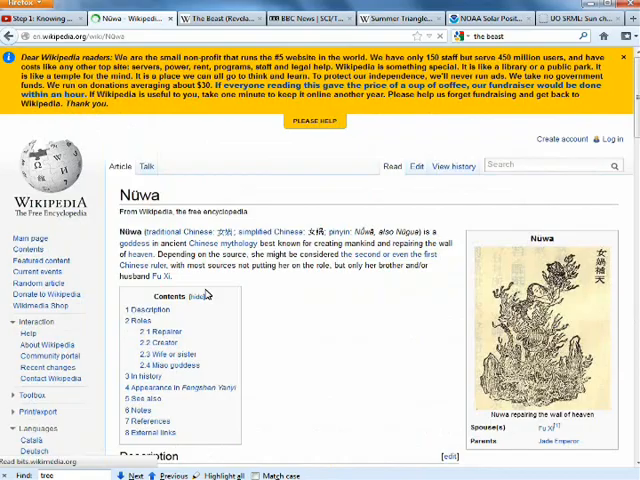
pyautogui.scroll(-3)
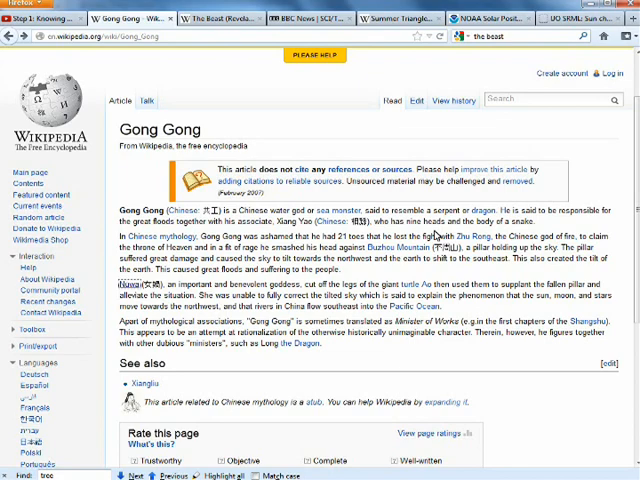
pyautogui.click(220, 18)
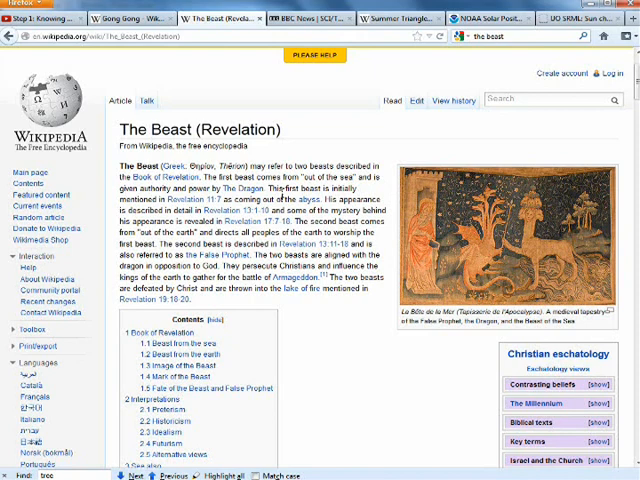
pyautogui.moveTo(318, 18)
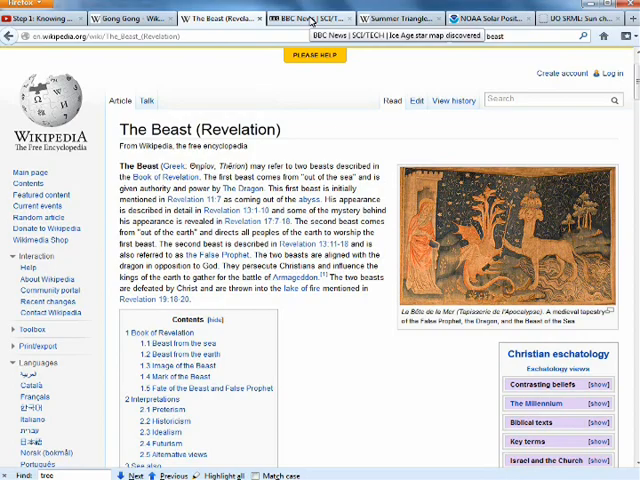
# - Bring up the BBC News Ice Age star map article from its tab
pyautogui.click(306, 18)
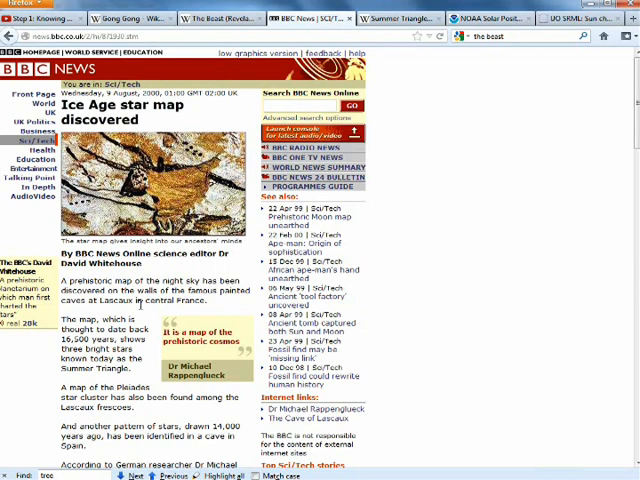
pyautogui.moveTo(224, 278)
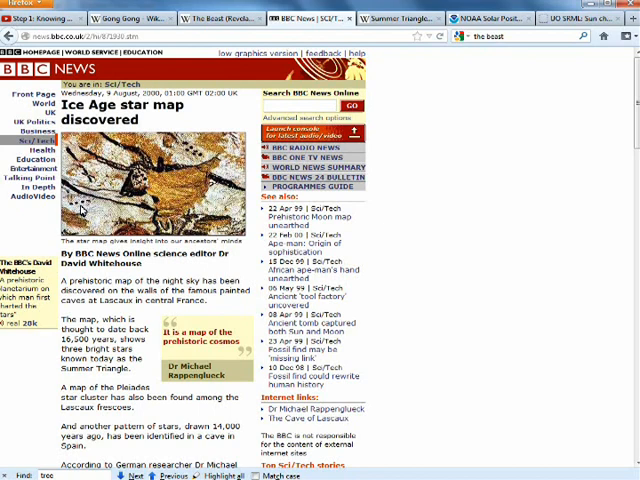
pyautogui.moveTo(200, 140)
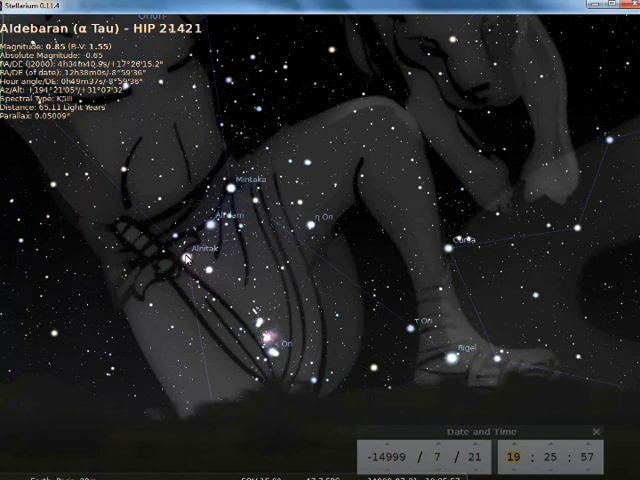
# - View Aldebaran in the sky of year -14999 in Stellarium
pyautogui.click(270, 148)
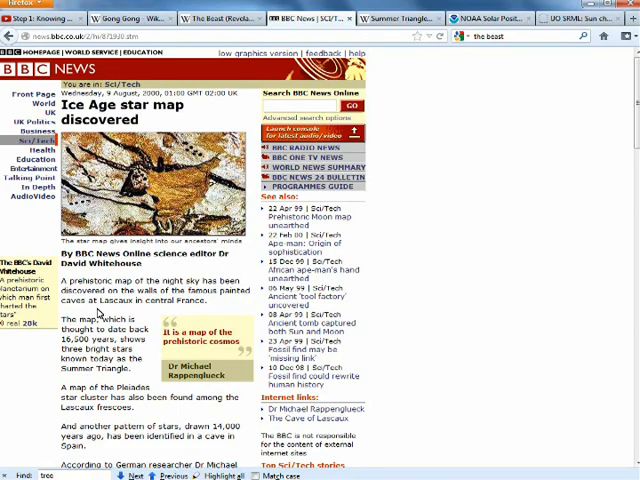
pyautogui.scroll(-3)
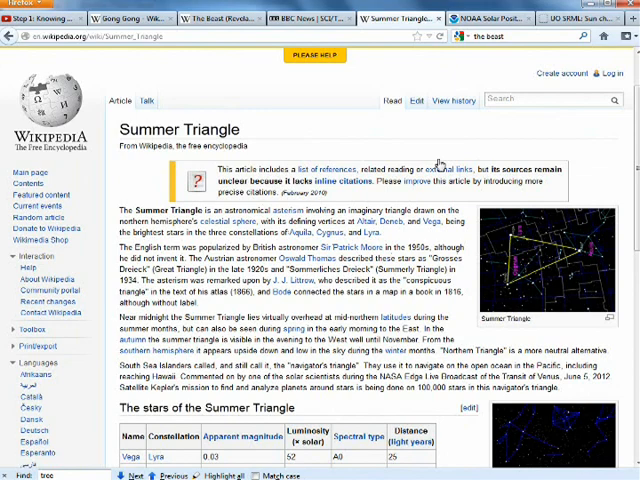
pyautogui.click(300, 18)
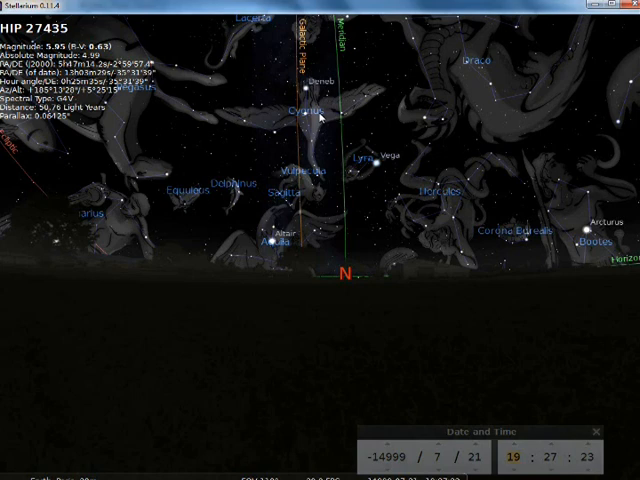
# - Select Altair in Stellarium's -14999 sky to show its details
pyautogui.click(270, 240)
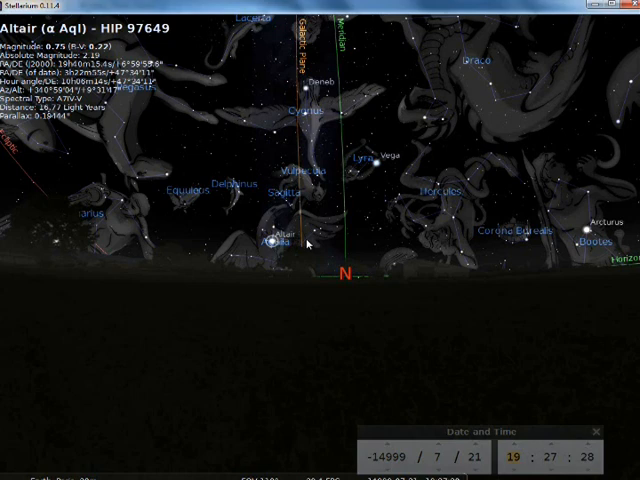
pyautogui.click(378, 162)
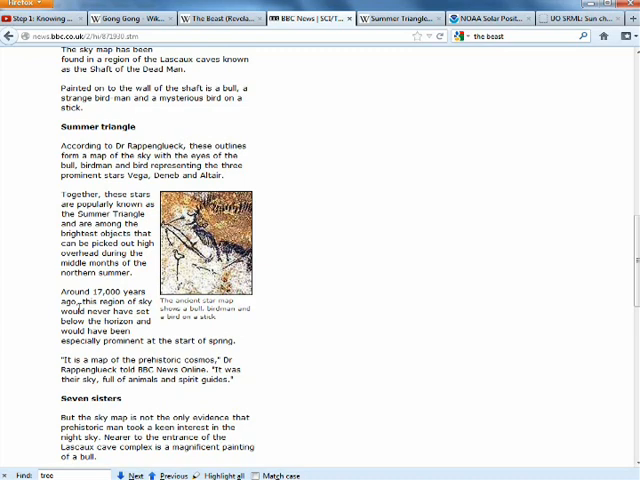
pyautogui.moveTo(414, 66)
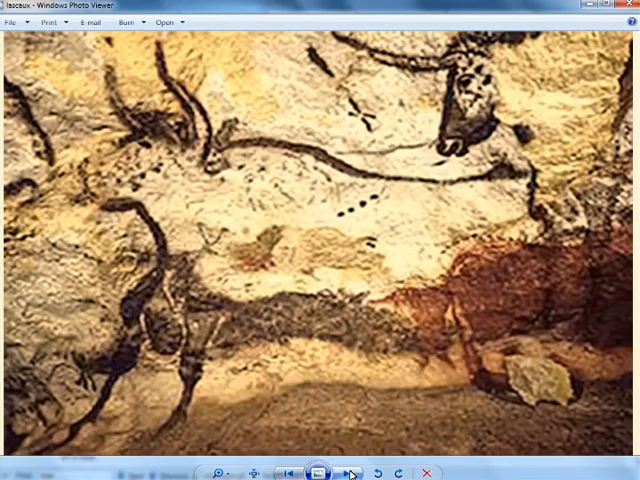
pyautogui.moveTo(388, 216)
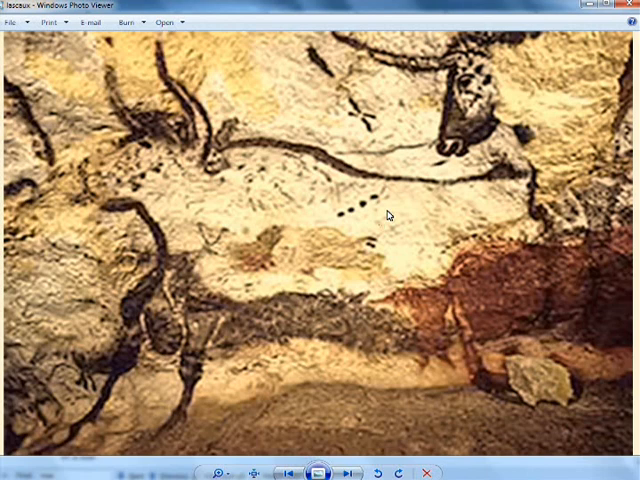
pyautogui.moveTo(386, 208)
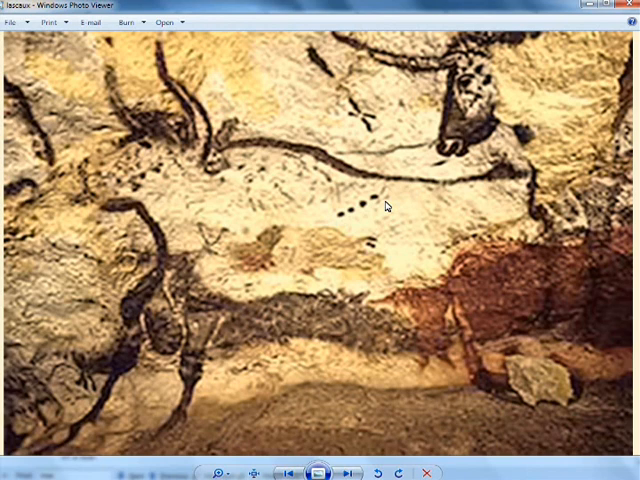
pyautogui.moveTo(352, 218)
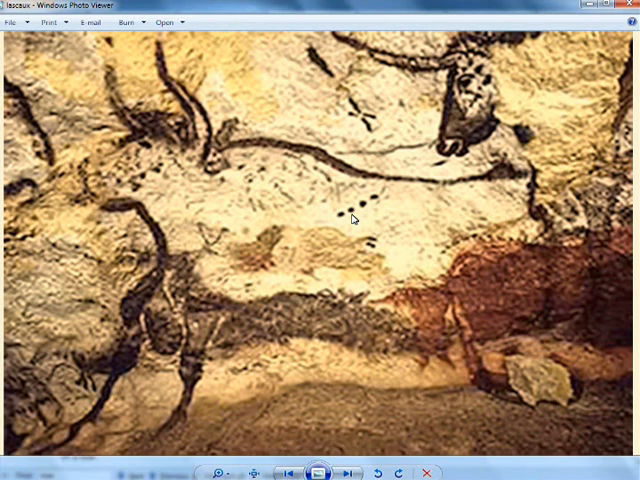
pyautogui.moveTo(136, 270)
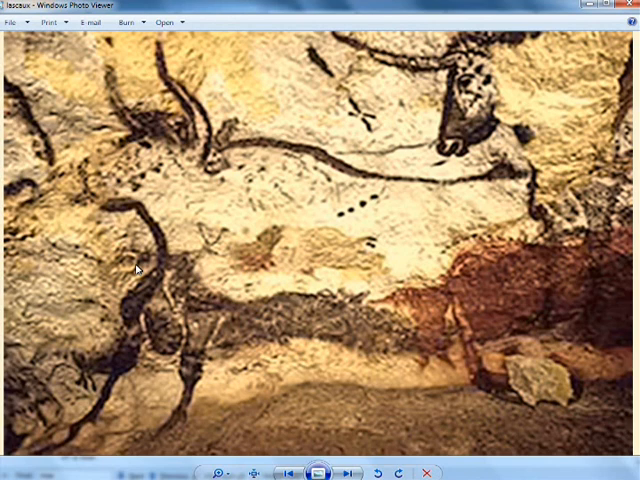
pyautogui.moveTo(424, 318)
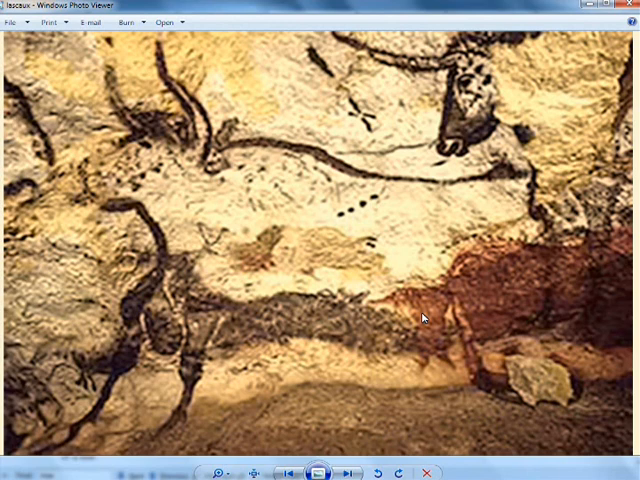
pyautogui.moveTo(334, 228)
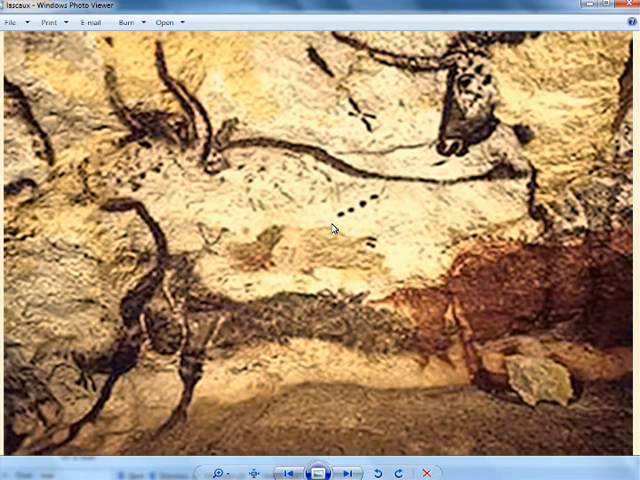
pyautogui.moveTo(552, 70)
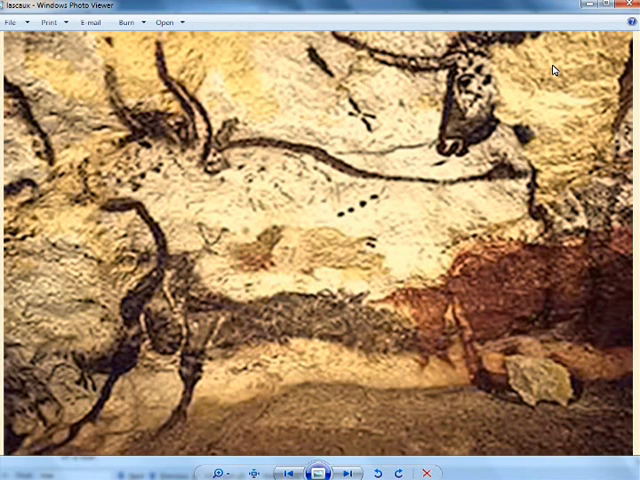
pyautogui.moveTo(476, 104)
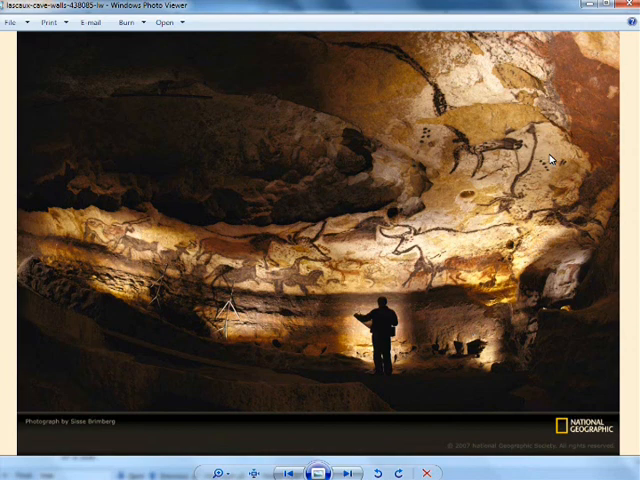
pyautogui.moveTo(424, 136)
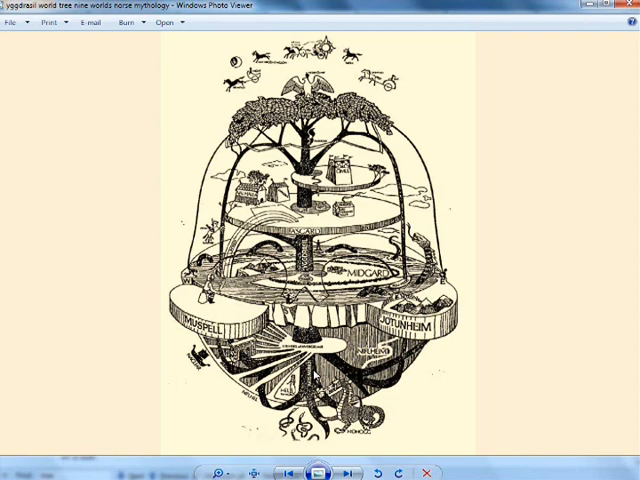
# - Advance to the next picture, the Pacal sarcophagus lid drawing
pyautogui.click(348, 472)
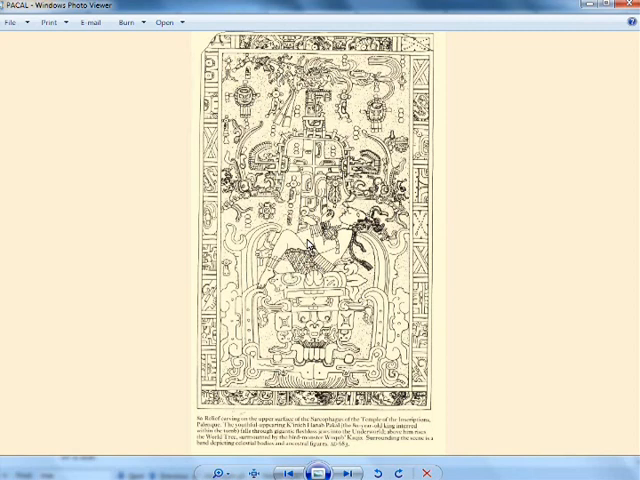
pyautogui.moveTo(384, 88)
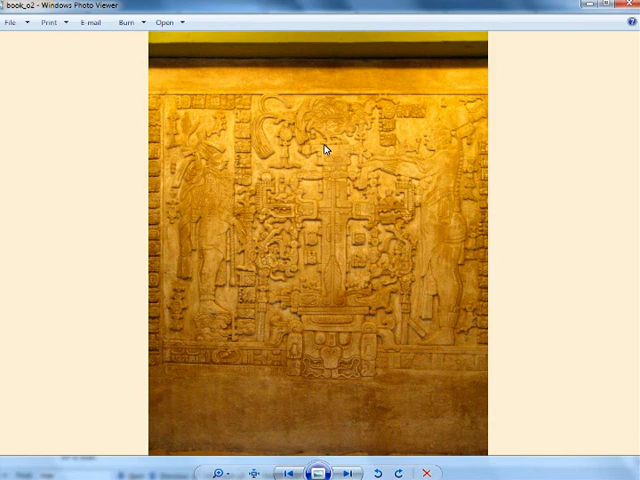
pyautogui.moveTo(368, 152)
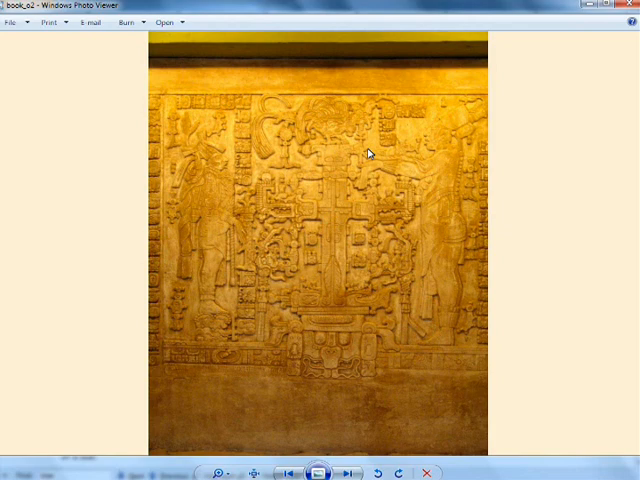
pyautogui.moveTo(336, 176)
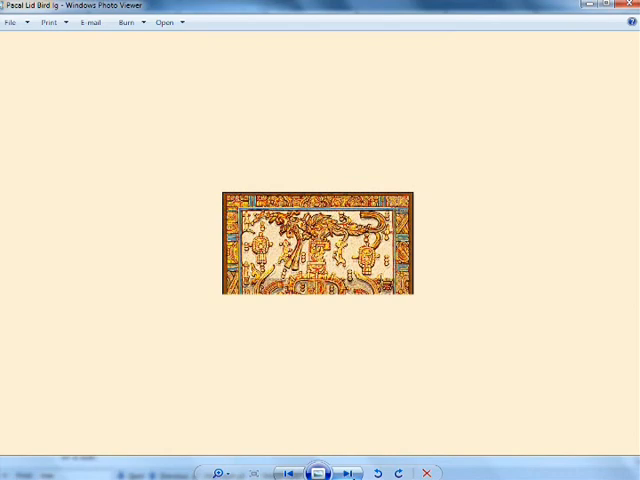
# - Advance to the next picture in the folder
pyautogui.click(348, 472)
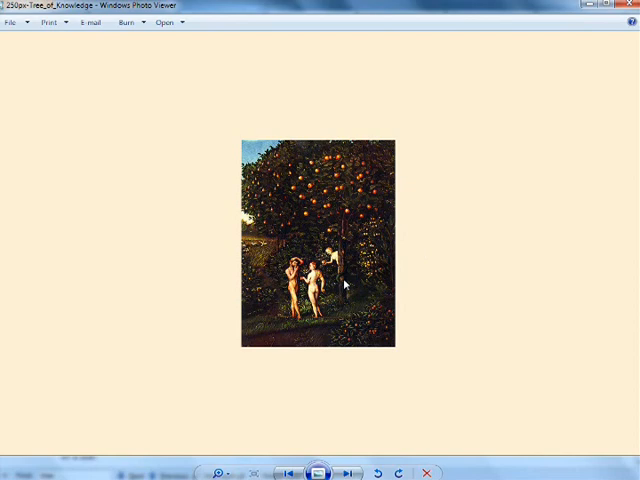
pyautogui.moveTo(336, 304)
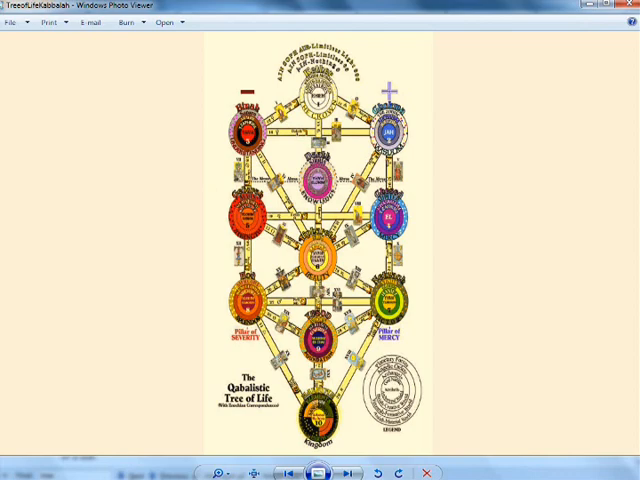
pyautogui.moveTo(334, 148)
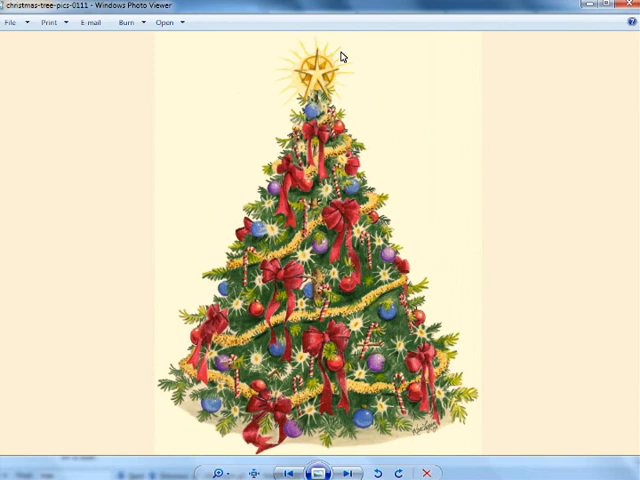
pyautogui.moveTo(338, 84)
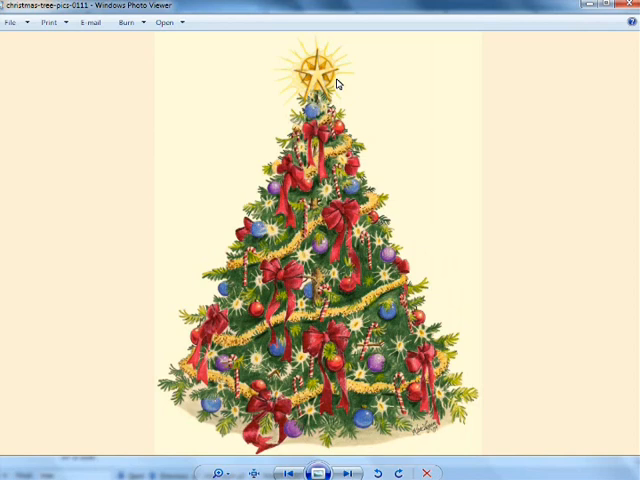
pyautogui.moveTo(274, 100)
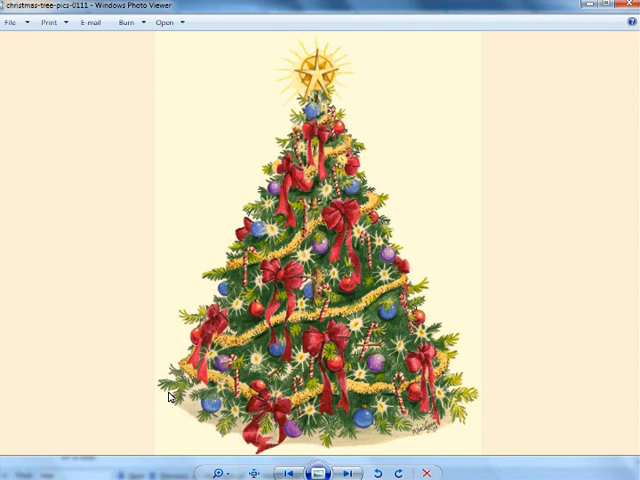
pyautogui.moveTo(184, 398)
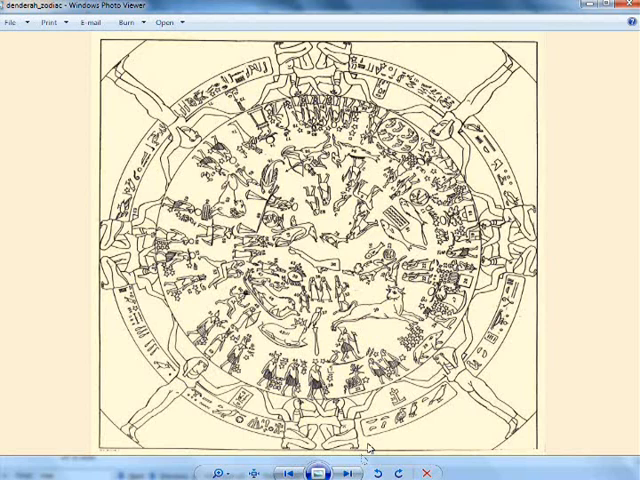
# - Return to the BBC News star map article at its Summer Triangle section
pyautogui.click(632, 8)
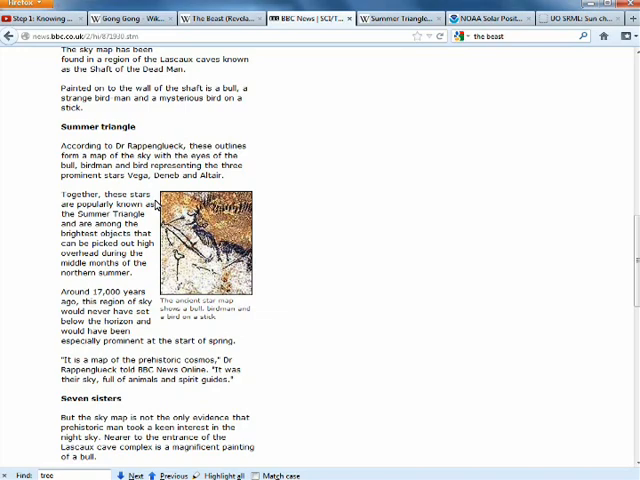
# - Scroll the star map article past Seven Sisters and Northern Crown to its end
pyautogui.scroll(-3)
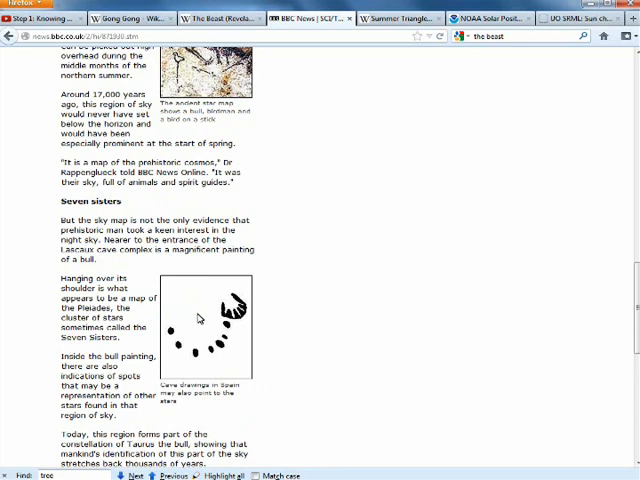
pyautogui.scroll(-3)
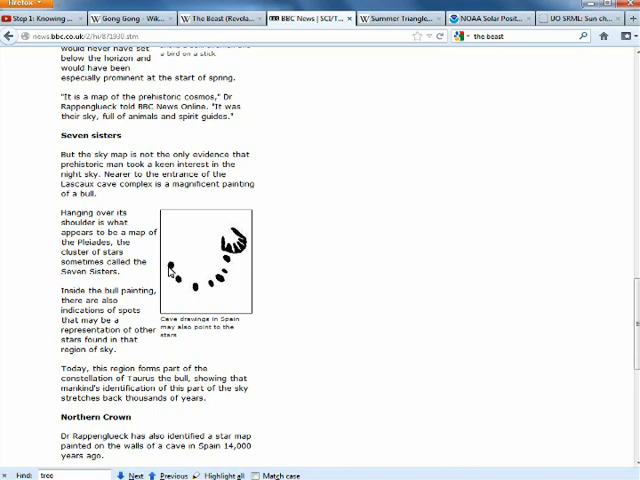
pyautogui.scroll(-3)
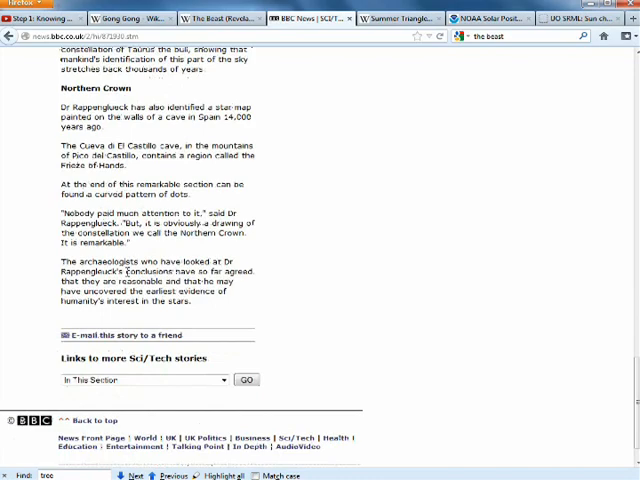